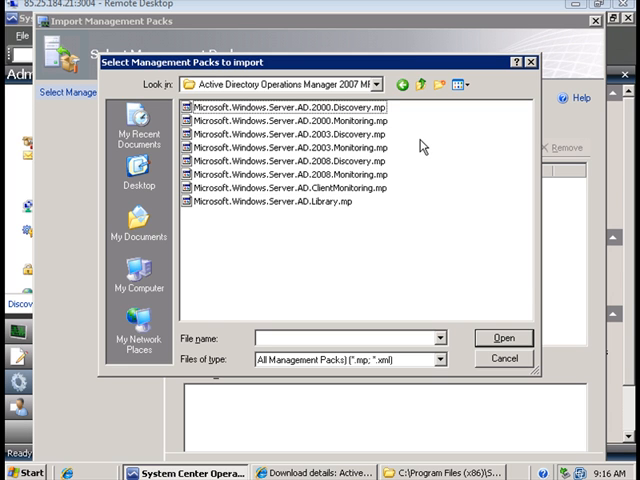
mouse_move(420, 144)
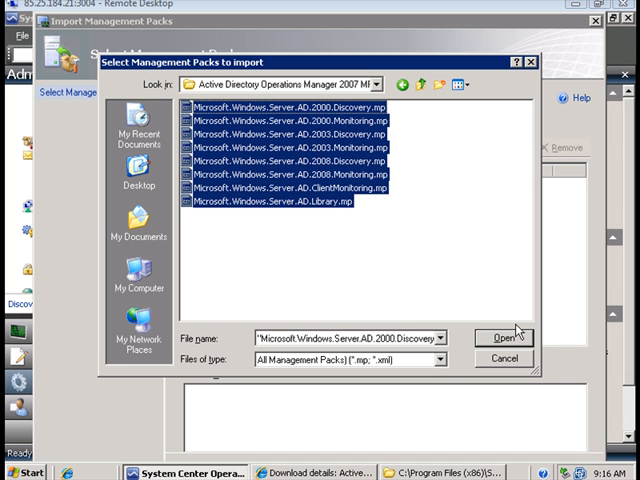
- Add the selected Active Directory .mp files to the import list
click(506, 336)
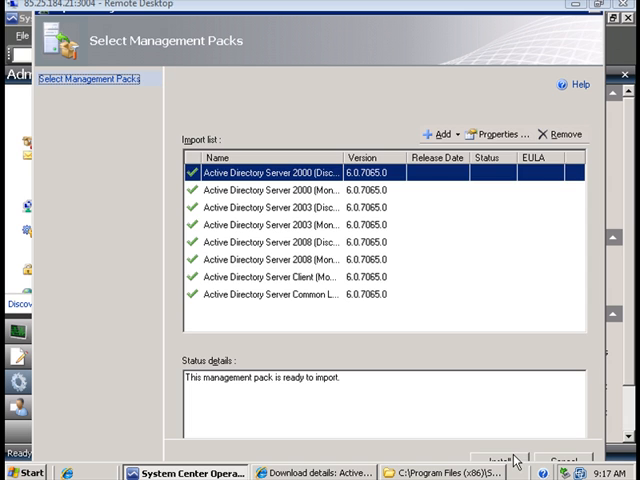
- Install the listed Active Directory management packs
click(516, 460)
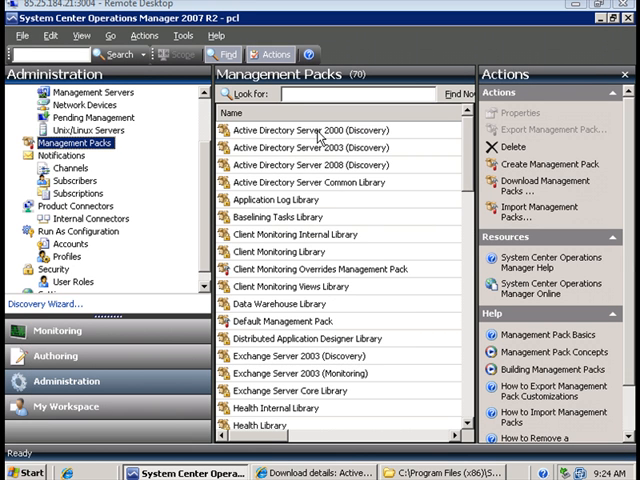
mouse_move(320, 140)
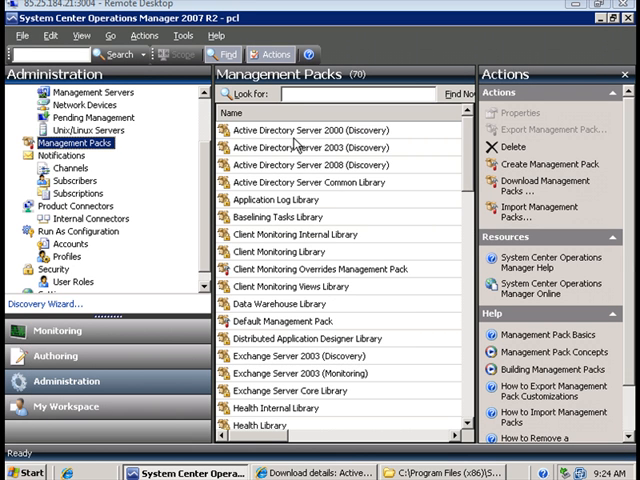
mouse_move(296, 144)
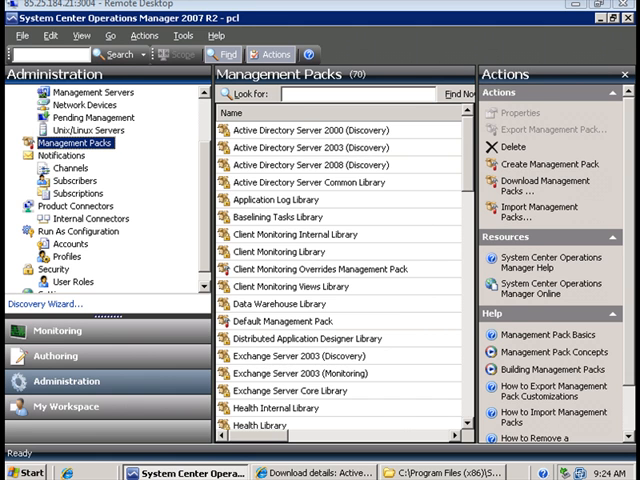
- Scope the Authoring Monitors list to the Active Directory domain controller and client role targets
click(56, 356)
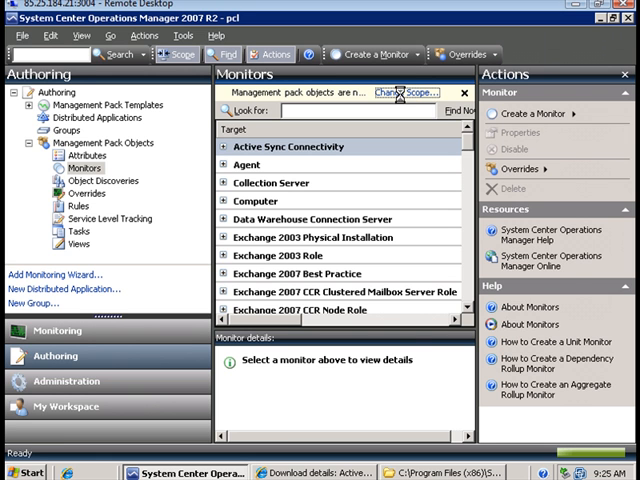
click(404, 92)
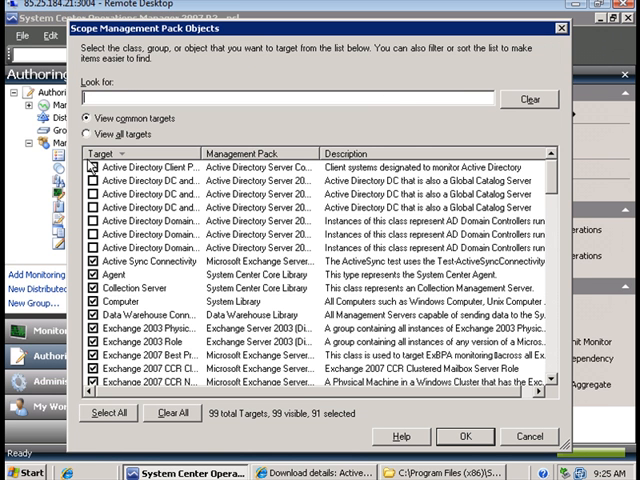
click(72, 168)
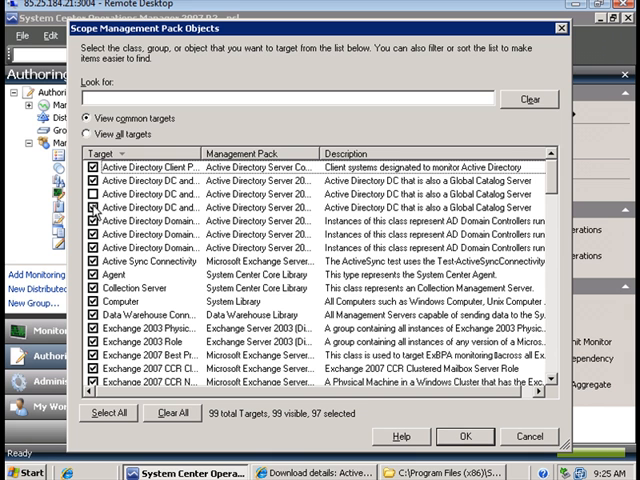
click(92, 196)
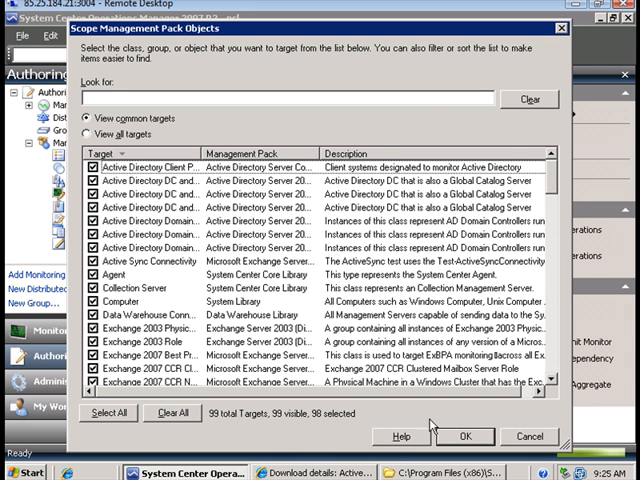
click(462, 436)
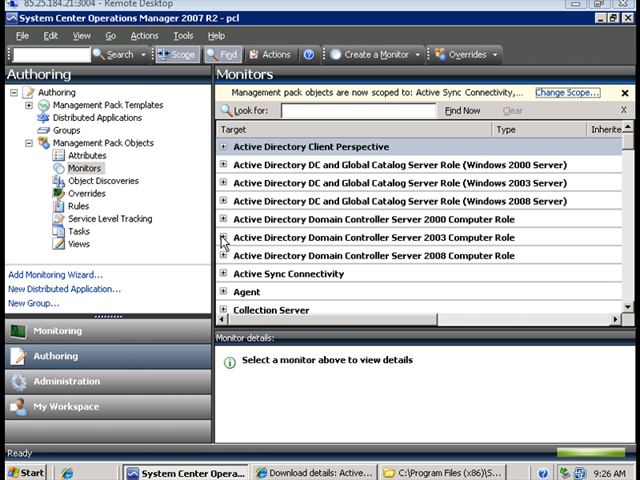
- Browse the Domain Controller Server 2003 role's Entity Health monitors, then switch to the Monitoring view
click(220, 236)
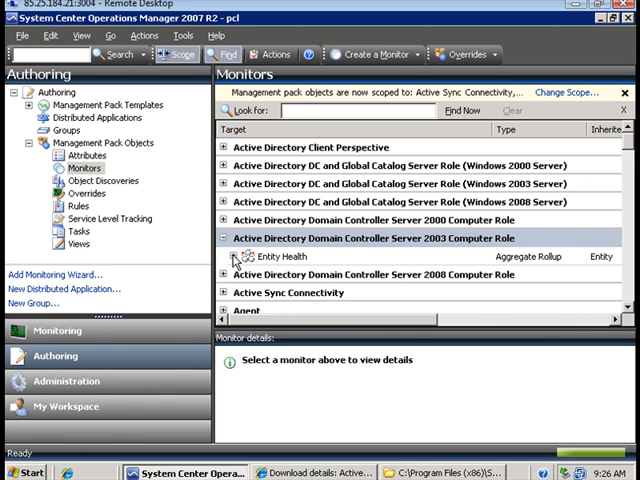
click(230, 256)
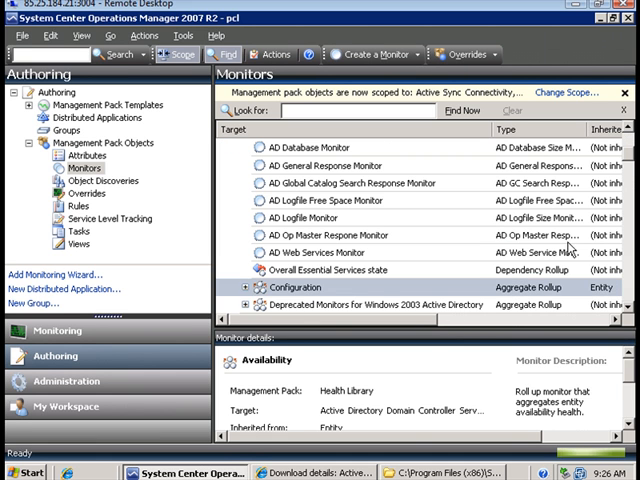
scroll(down, 3)
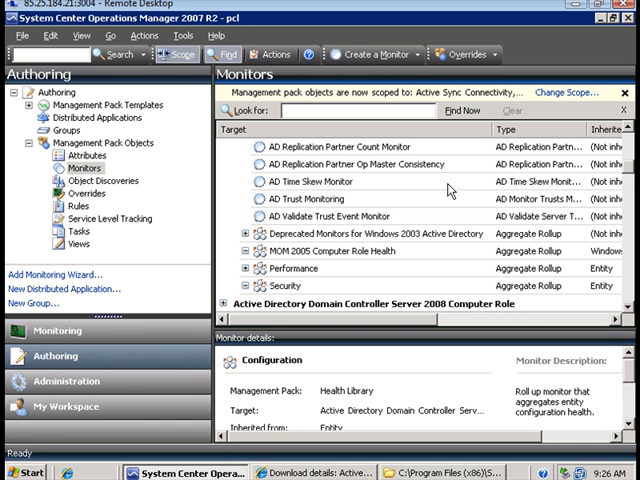
click(58, 330)
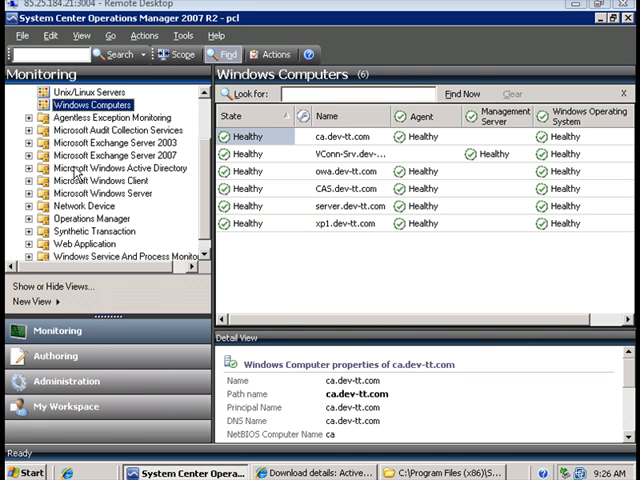
- Expand the Active Directory monitoring views and bring up actions for server.dev-tt.com in Warning
click(110, 168)
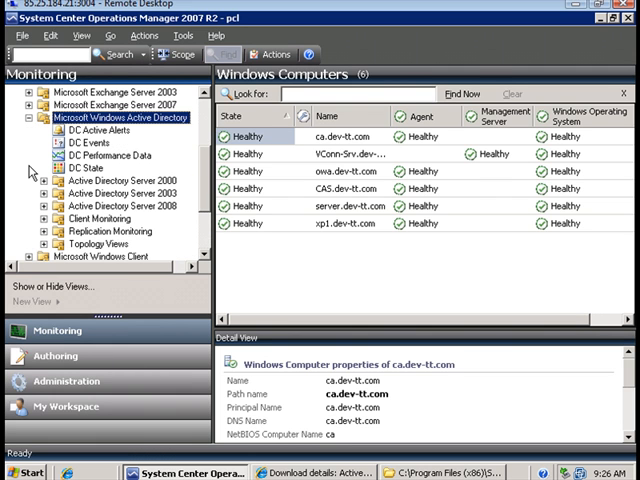
mouse_move(32, 170)
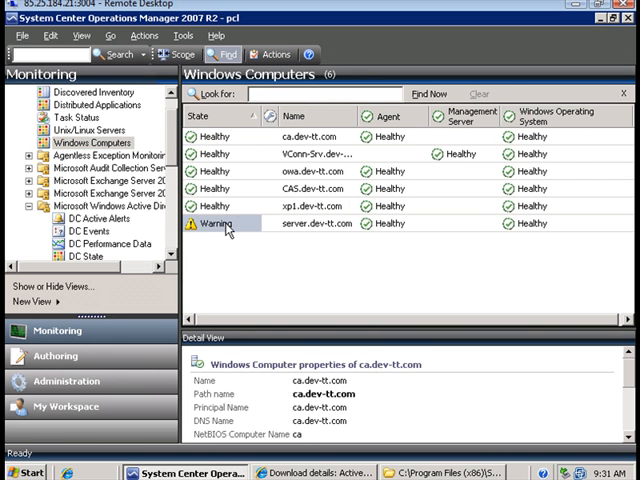
right_click(240, 222)
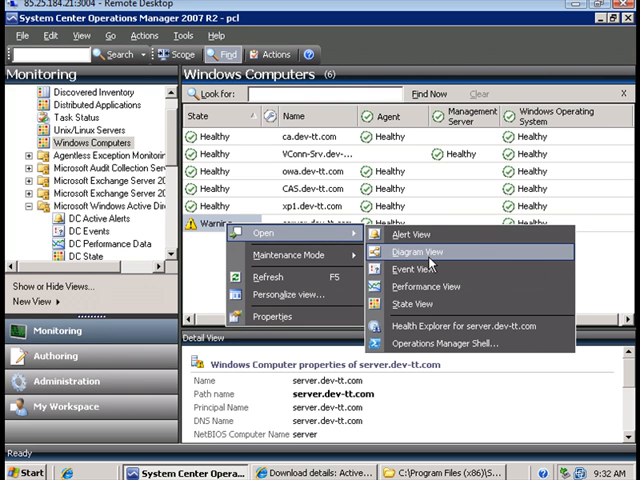
mouse_move(430, 288)
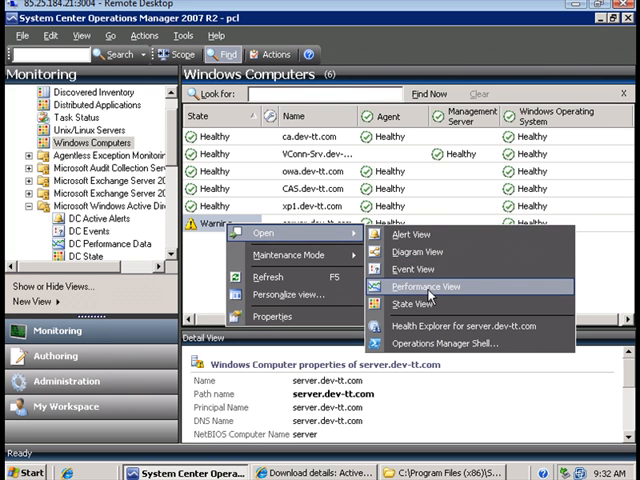
- Inspect server.dev-tt.com in Health Explorer down to the AD General Response Monitor warning
click(464, 324)
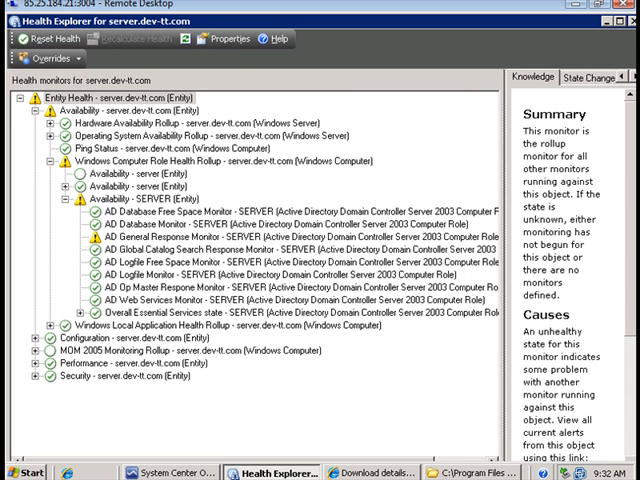
mouse_move(296, 228)
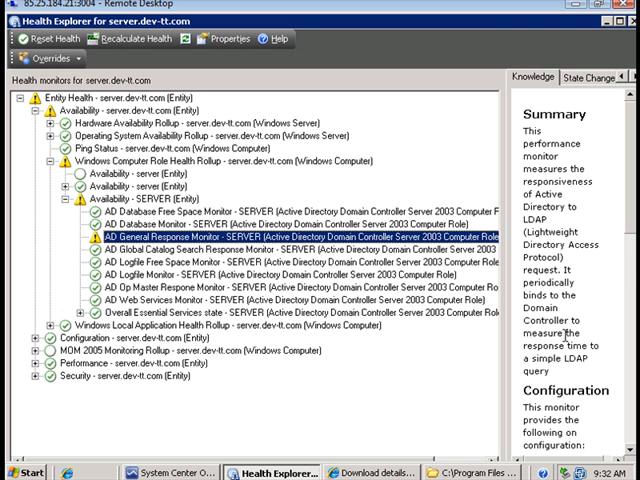
mouse_move(630, 364)
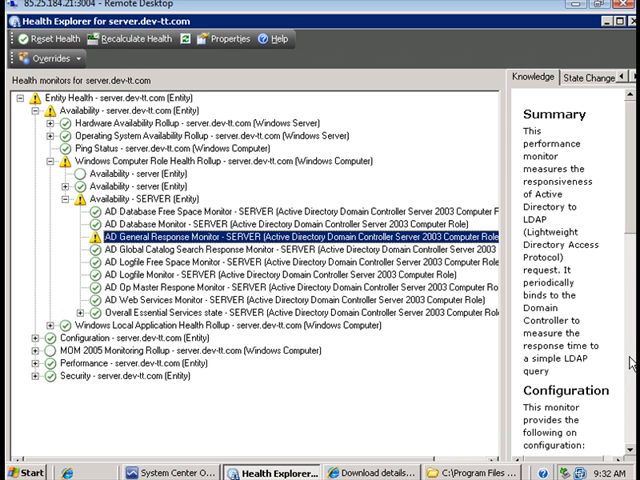
mouse_move(604, 126)
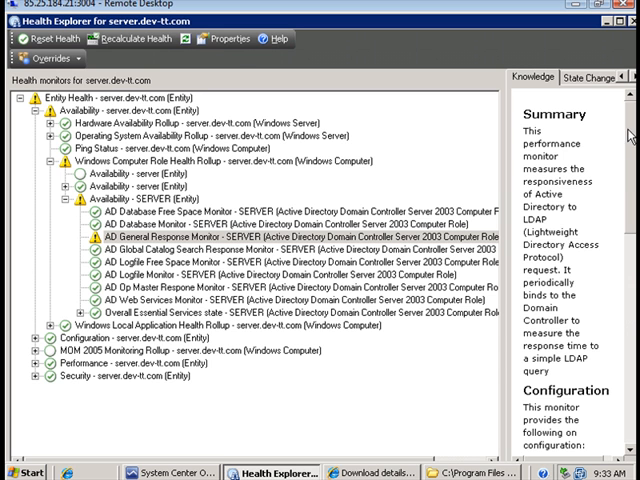
scroll(down, 3)
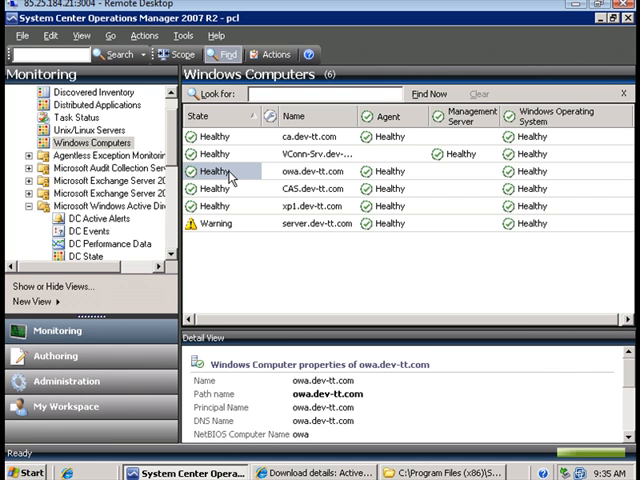
- View owa.dev-tt.com in Health Explorer with its Exchange 2003 role monitors, SMTP service healthy
right_click(244, 172)
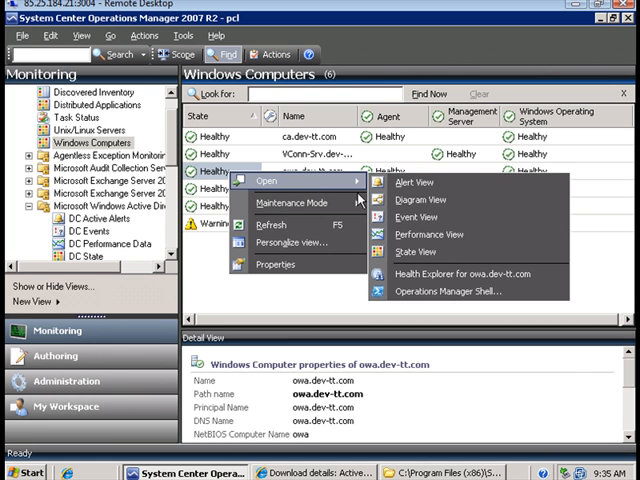
click(452, 274)
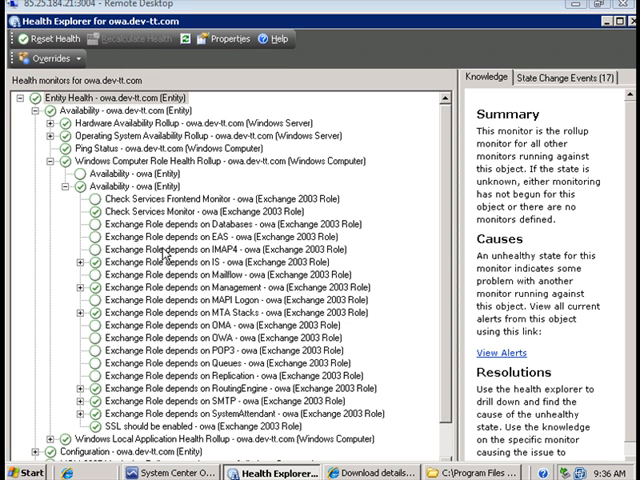
mouse_move(448, 372)
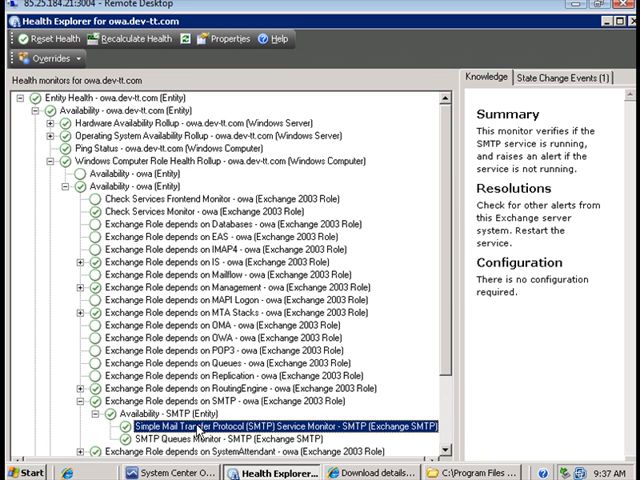
mouse_move(228, 338)
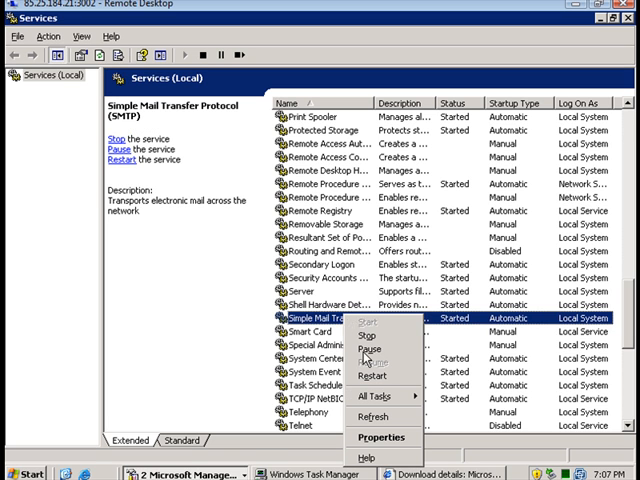
- Stop the Simple Mail Transfer Protocol (SMTP) service in Windows Services
click(368, 334)
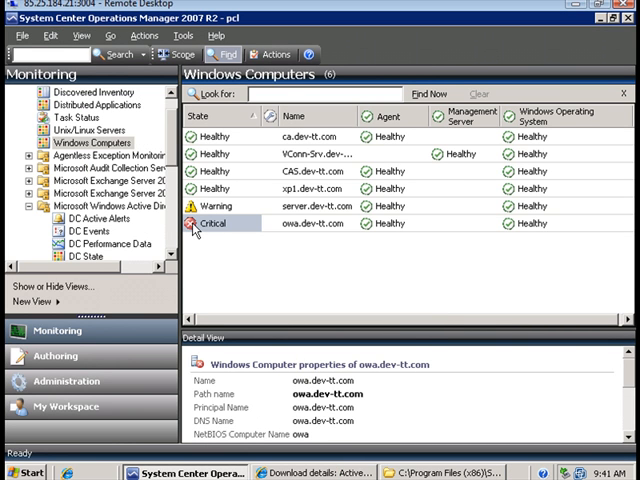
- Trace owa.dev-tt.com's Critical state in Health Explorer to the failed SMTP Service Monitor
double_click(240, 224)
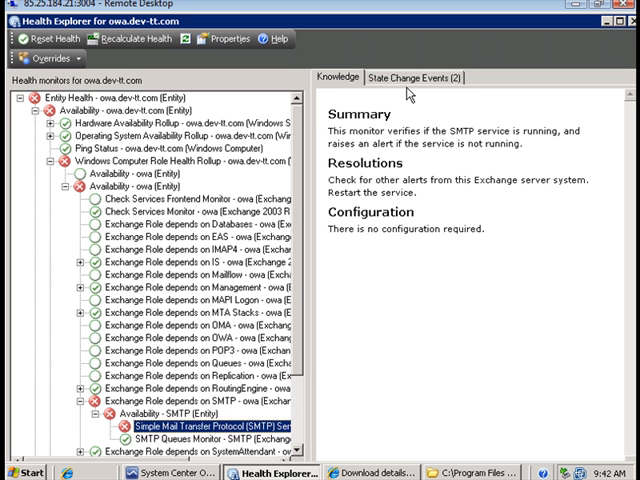
- Show the SMTP Service Monitor's state change history from healthy to critical
click(408, 76)
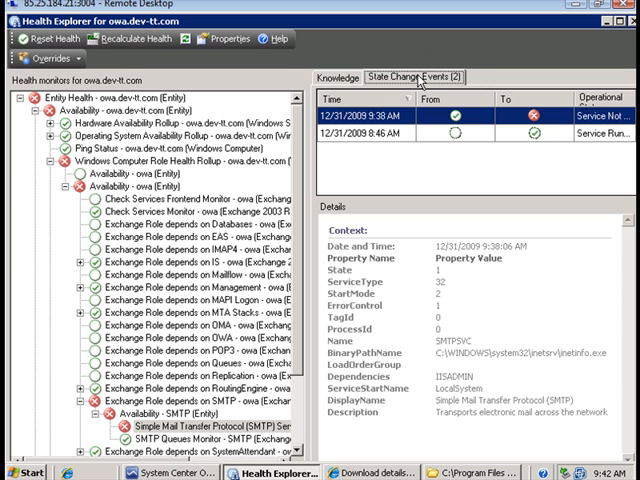
mouse_move(324, 304)
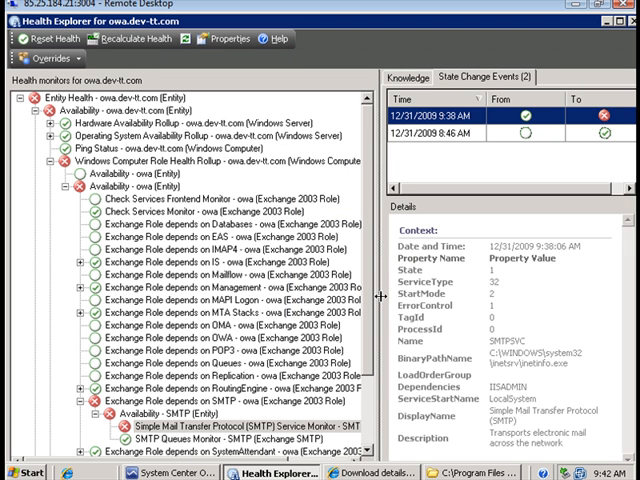
mouse_move(378, 296)
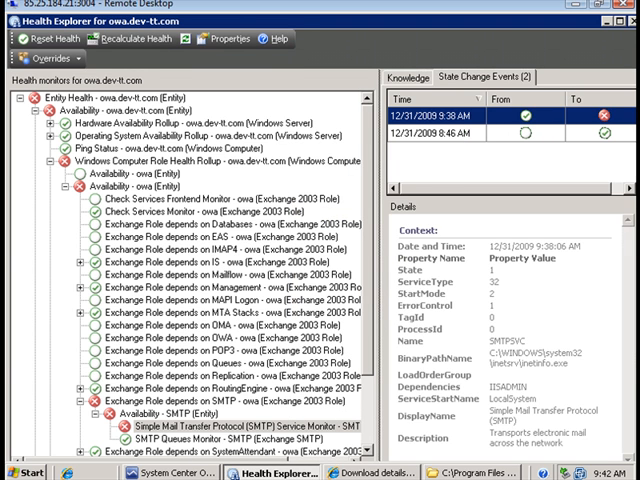